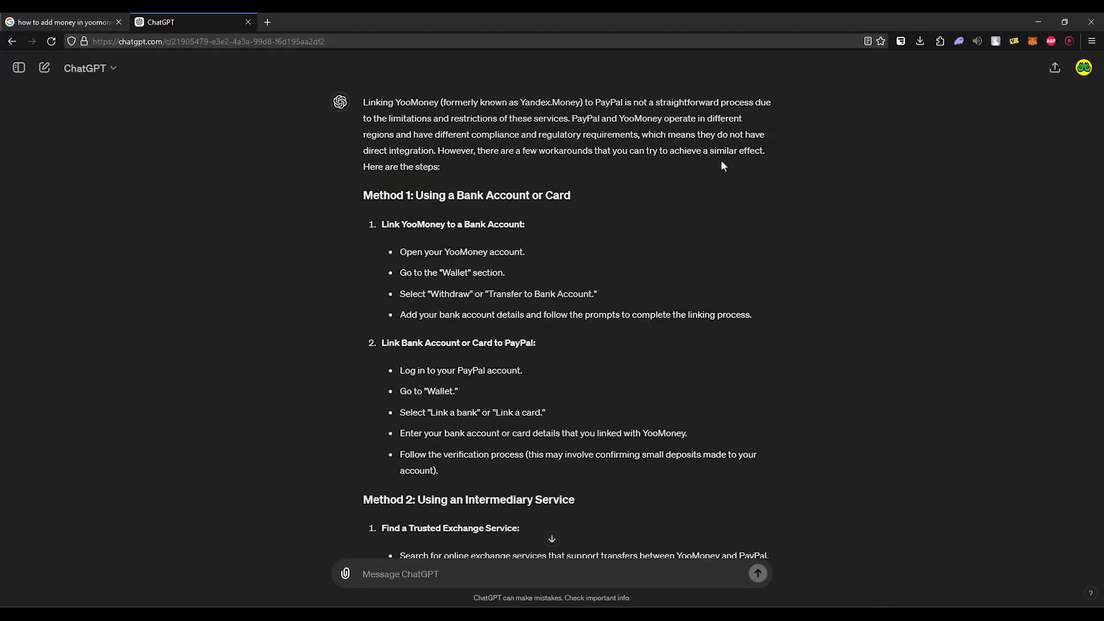
mouse_move(652, 220)
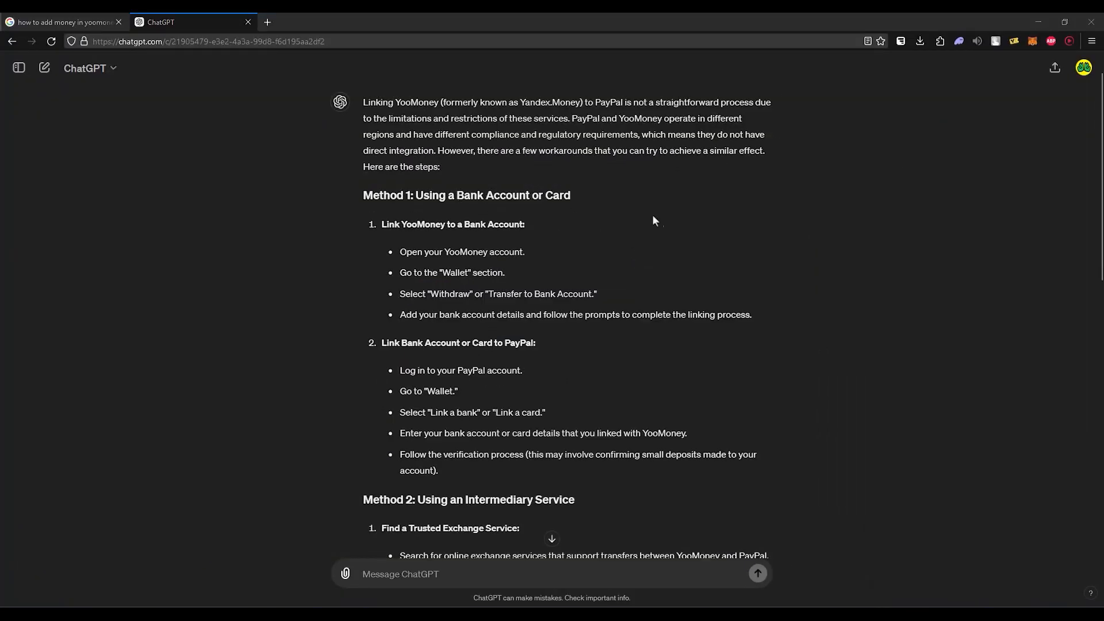
Scroll the ChatGPT answer to Method 2's first step about finding an exchange service like TransferWise.
drag(659, 117, 405, 150)
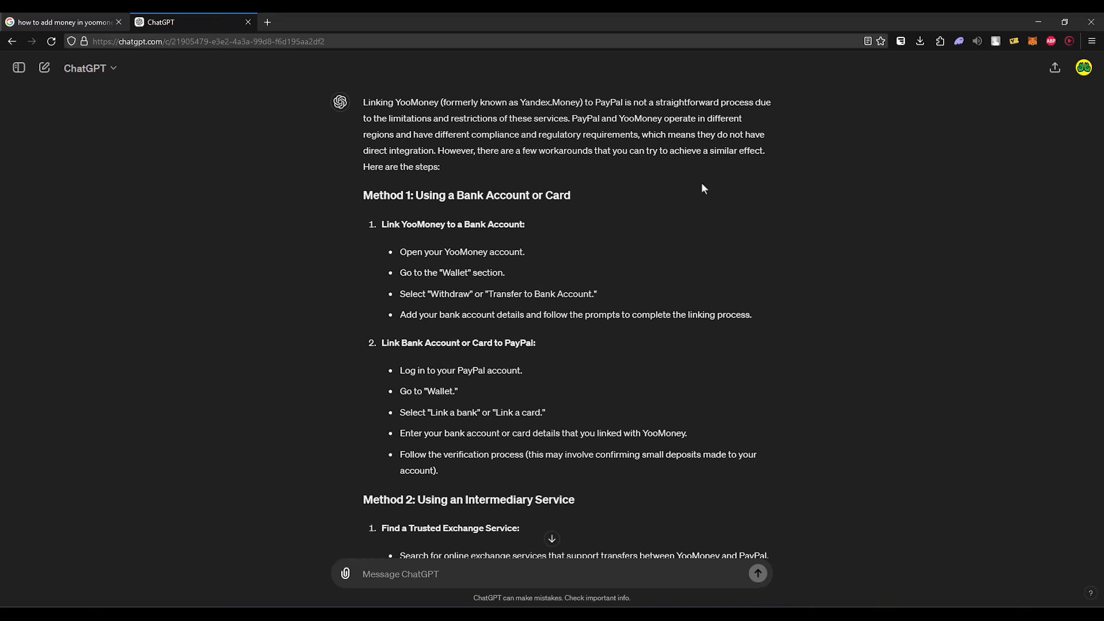
mouse_move(560, 197)
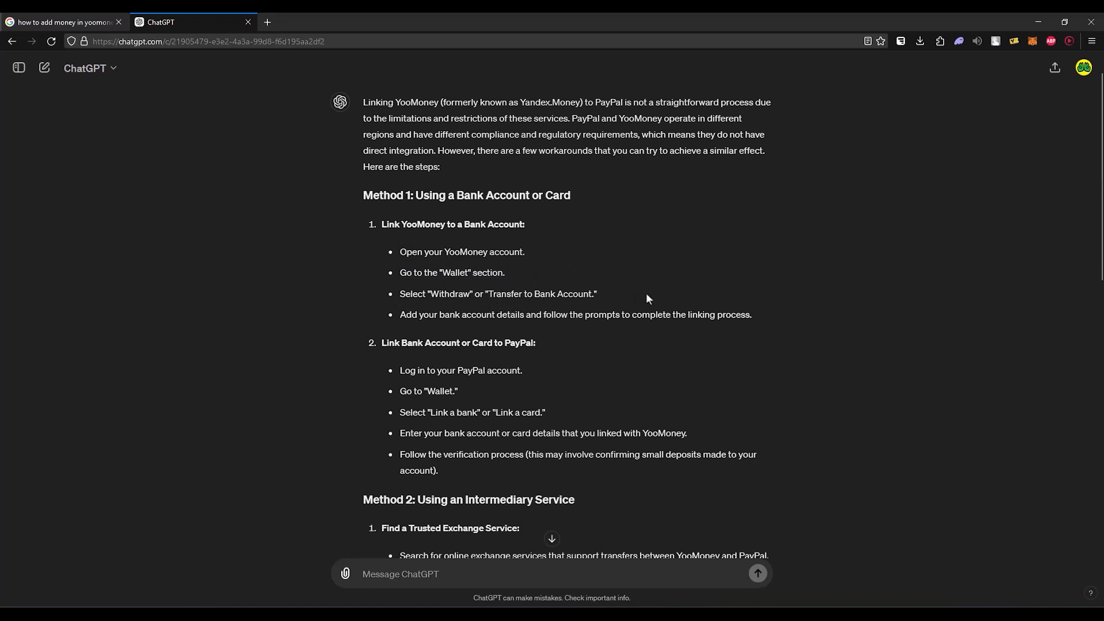
mouse_move(552, 327)
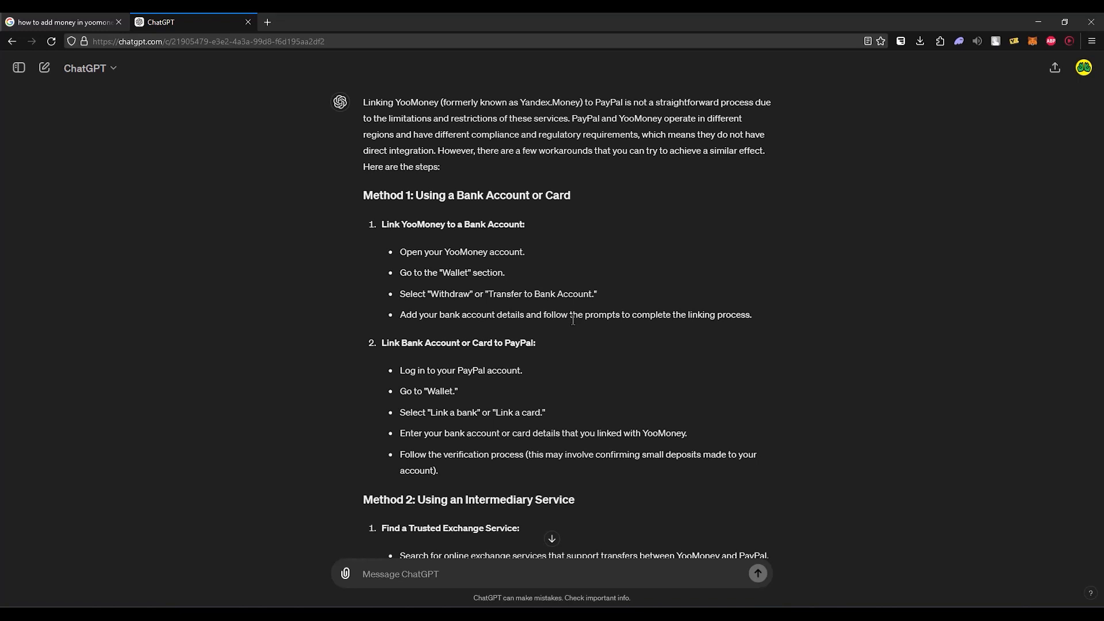
scroll(down, 3)
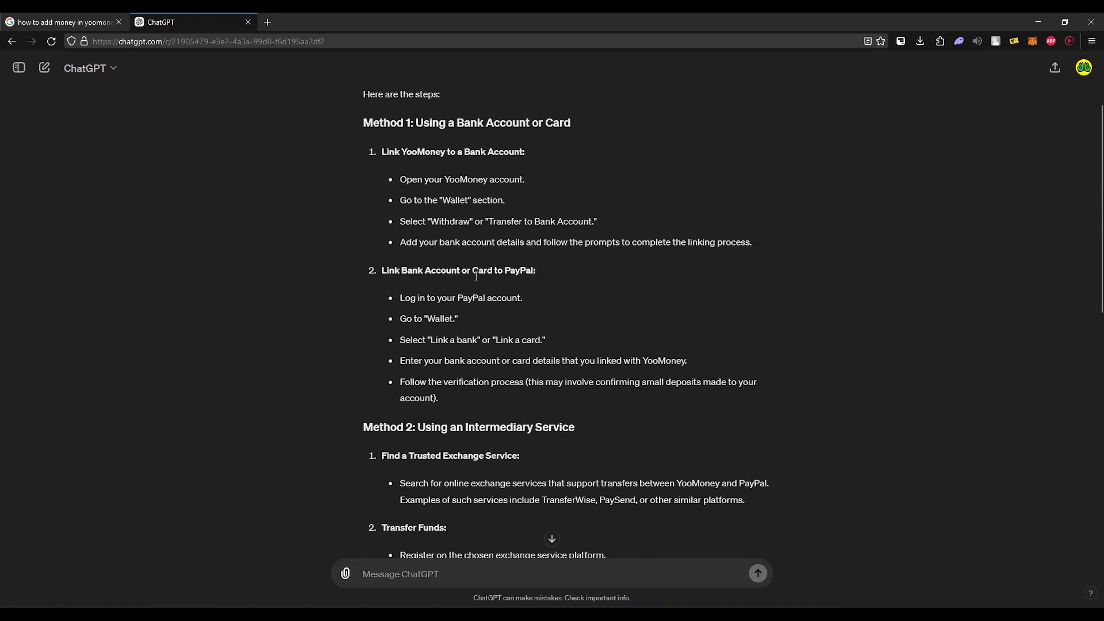
mouse_move(483, 294)
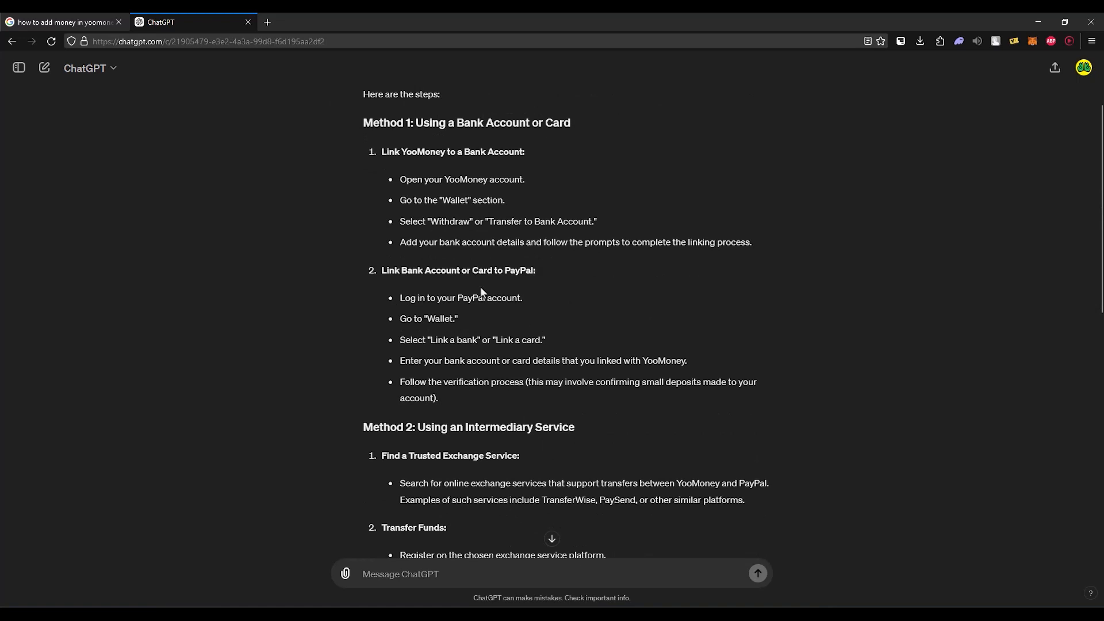
mouse_move(490, 335)
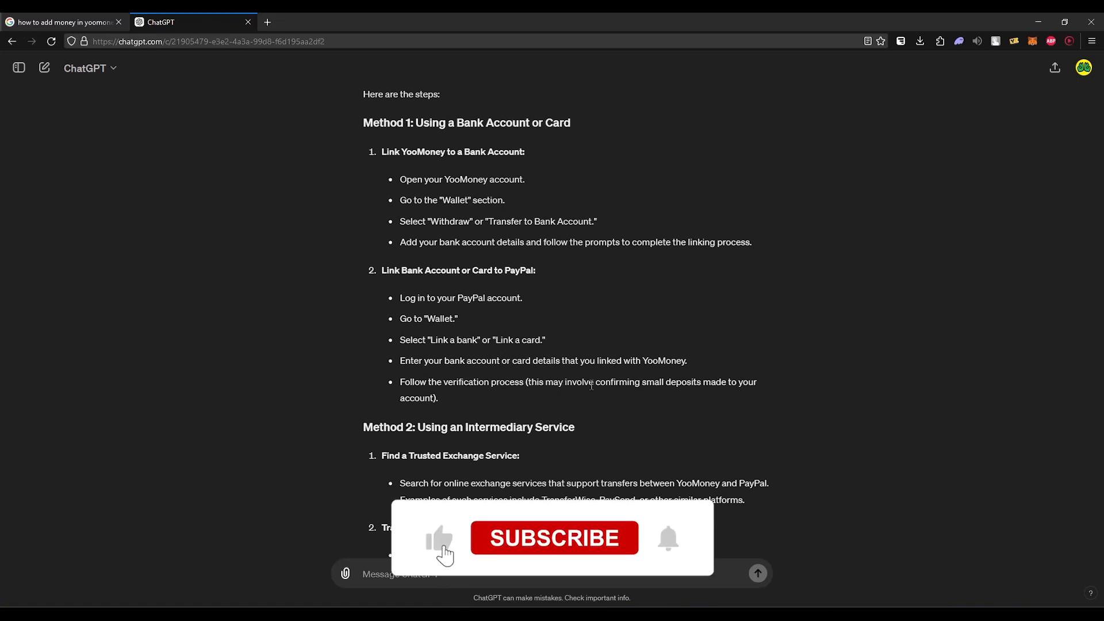
click(555, 537)
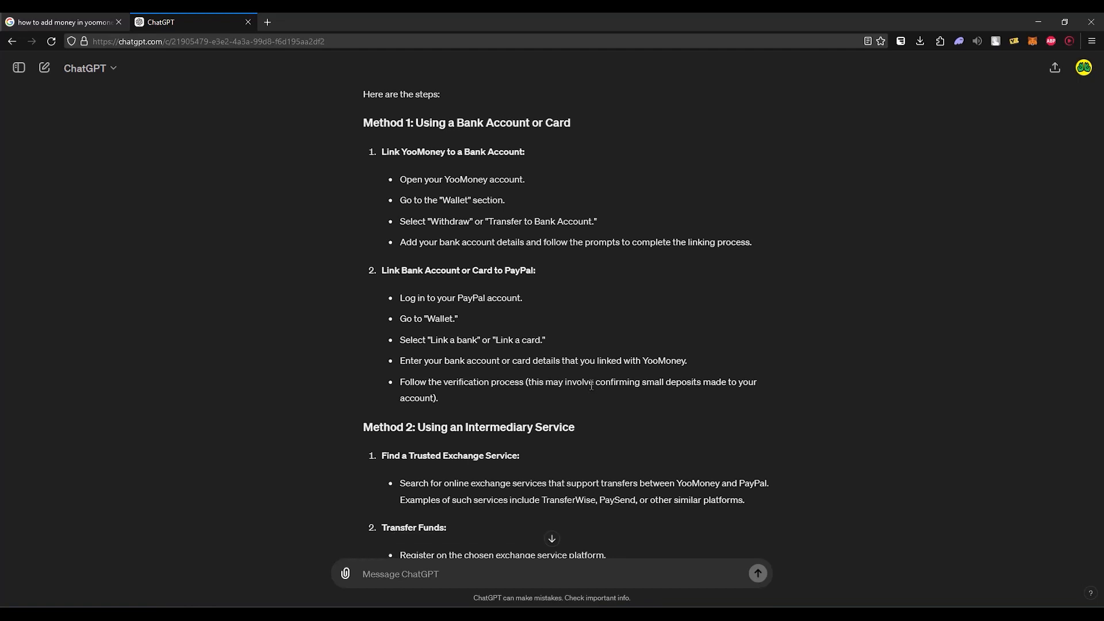
Scroll to Method 2's transfer-funds steps and the start of Method 3's virtual card.
scroll(down, 3)
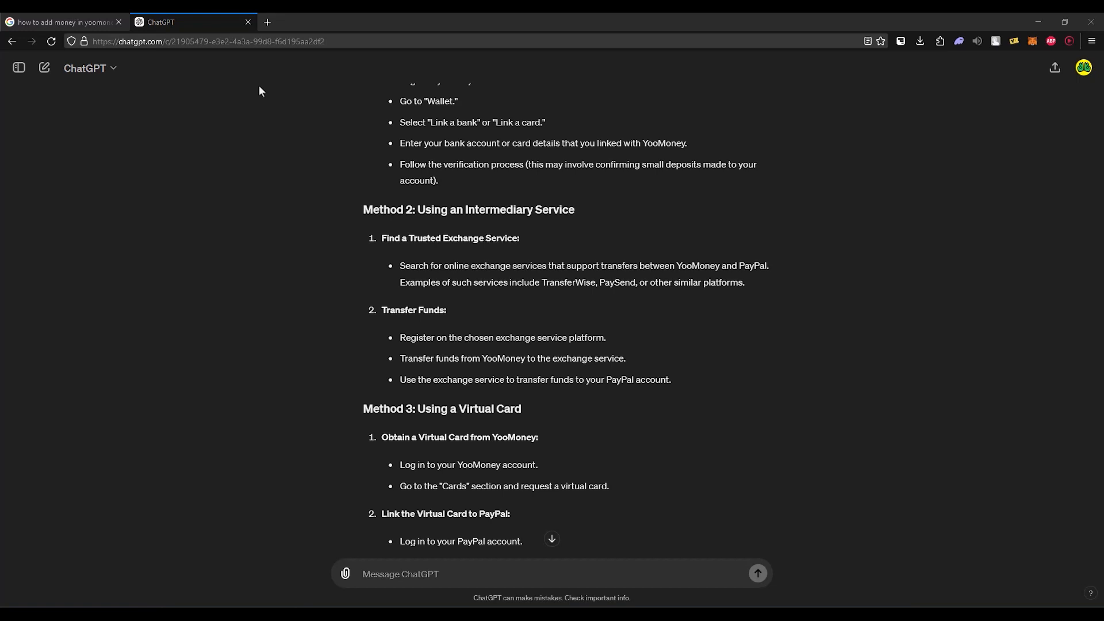
mouse_move(251, 164)
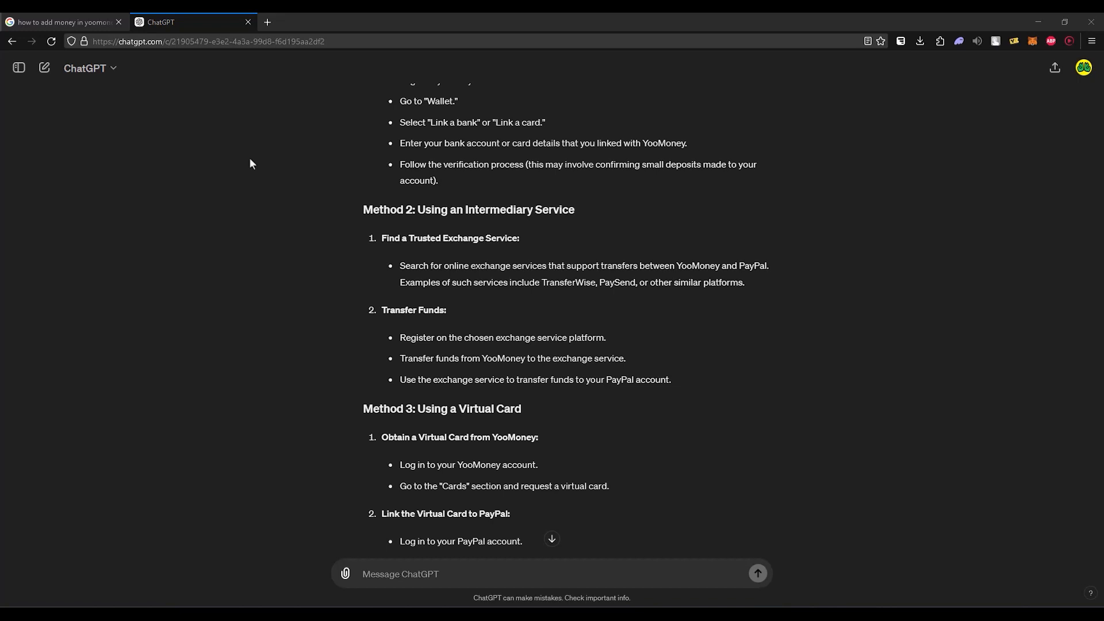
Scroll through Method 3's card-linking steps to the fees, verification and security considerations.
scroll(down, 3)
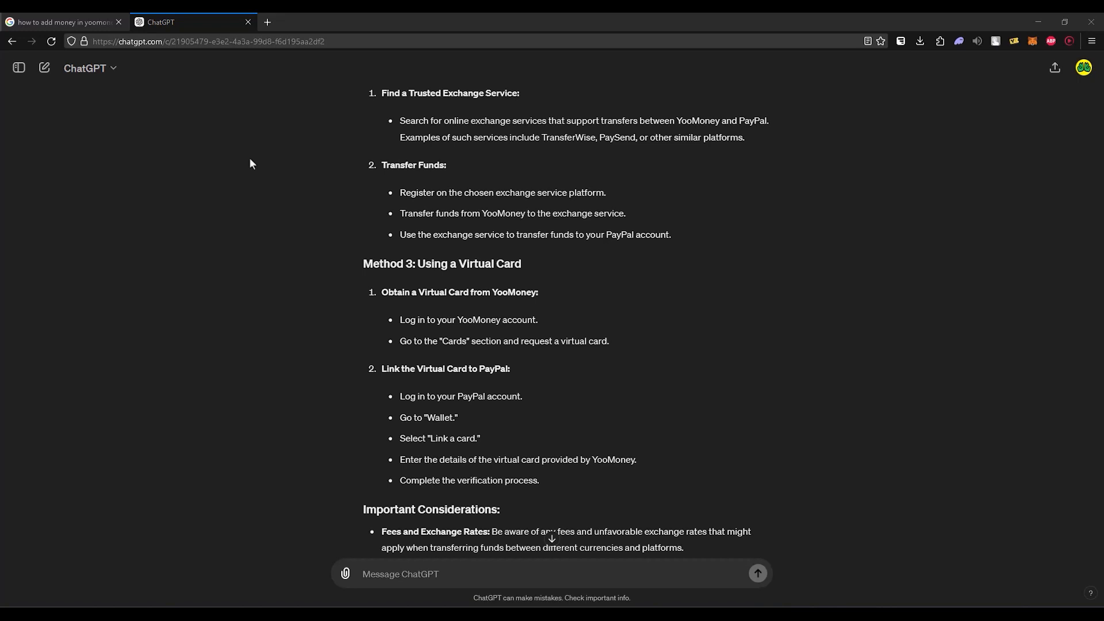
scroll(down, 3)
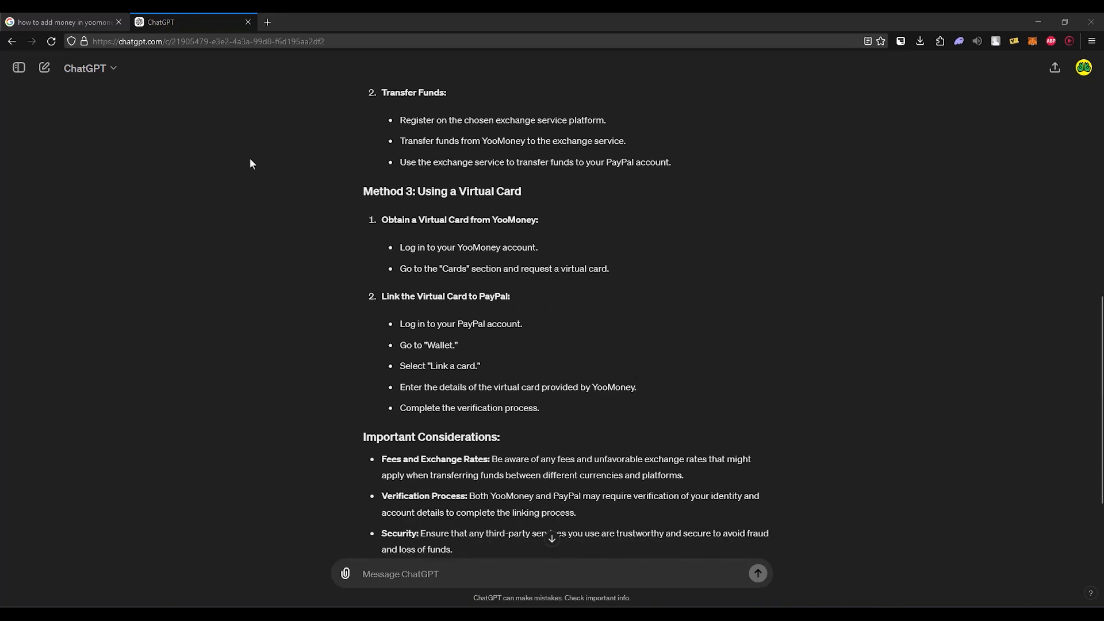